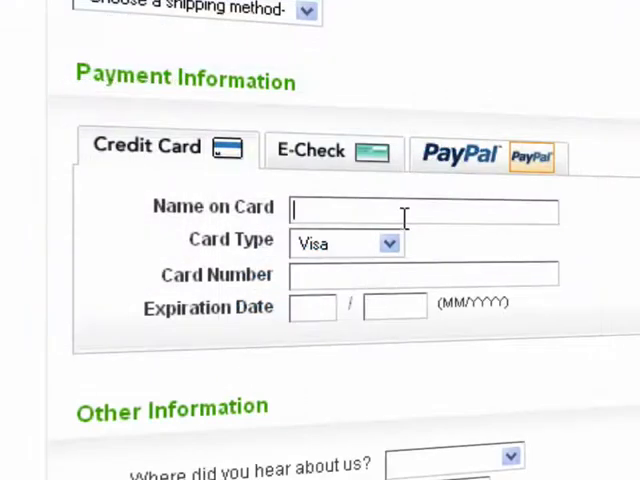
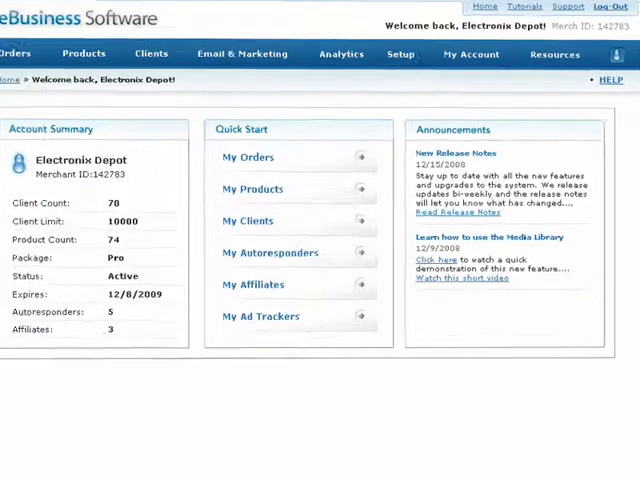
Go to the Gateway Setup page with its PayPal and real-time processing settings.
{"action": "left_click", "coordinate": [400, 54]}
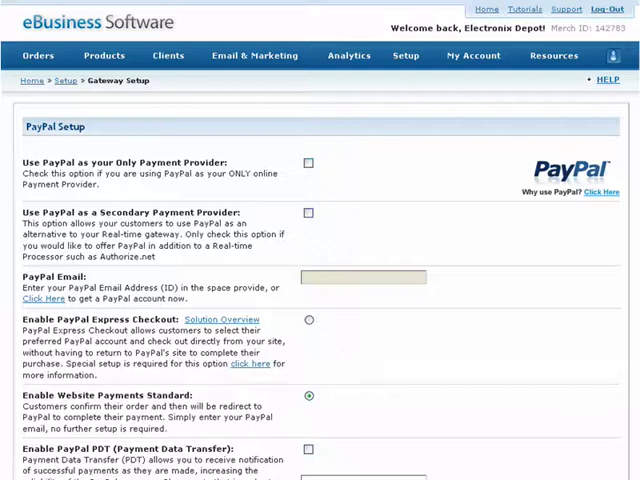
{"action": "mouse_move", "coordinate": [510, 264]}
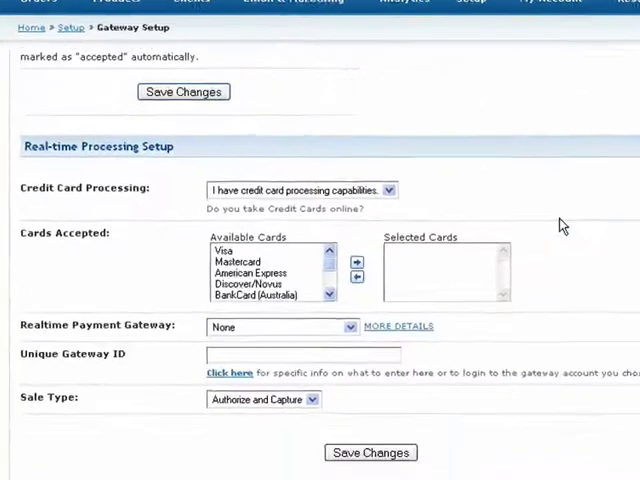
Keep credit card processing enabled with no realtime gateway chosen and save the settings.
{"action": "scroll", "scroll_direction": "down", "scroll_amount": 3}
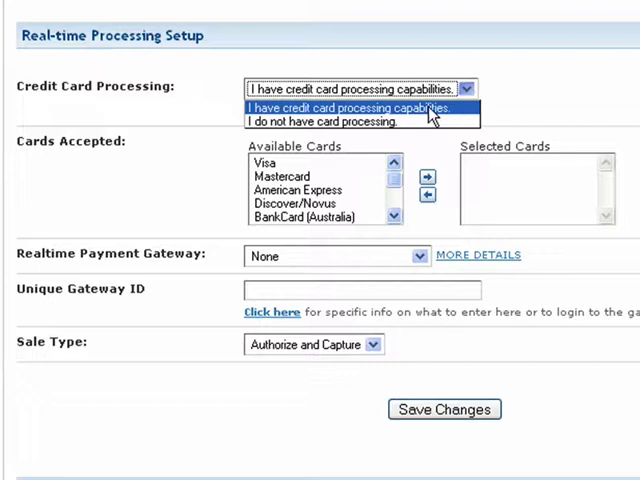
{"action": "left_click", "coordinate": [358, 108]}
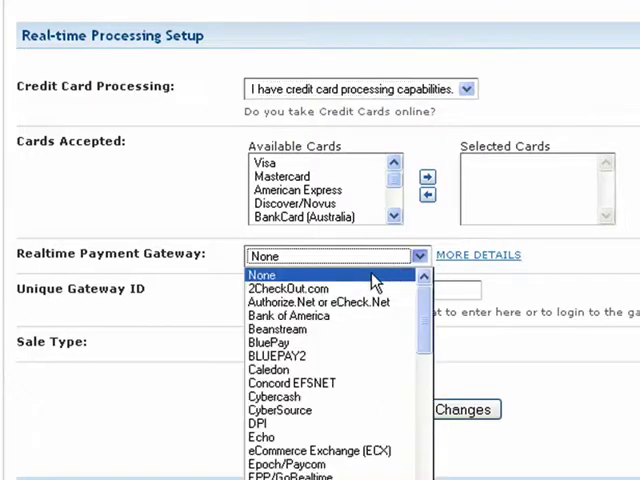
{"action": "left_click", "coordinate": [262, 274]}
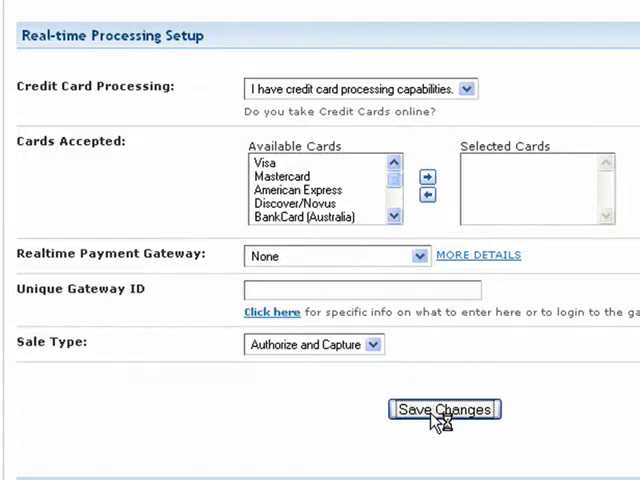
{"action": "left_click", "coordinate": [444, 408]}
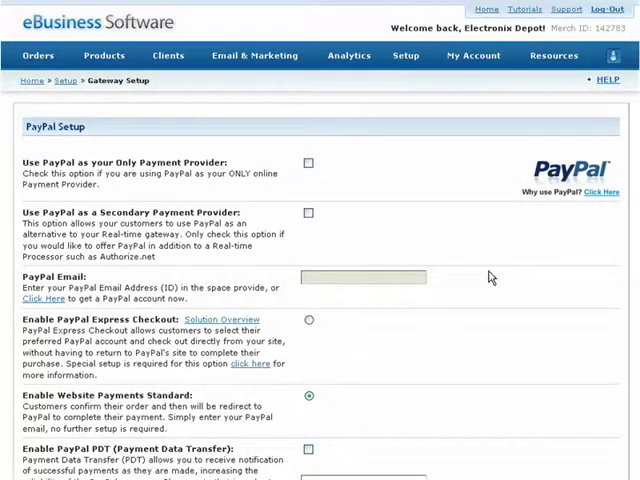
{"action": "mouse_move", "coordinate": [376, 188]}
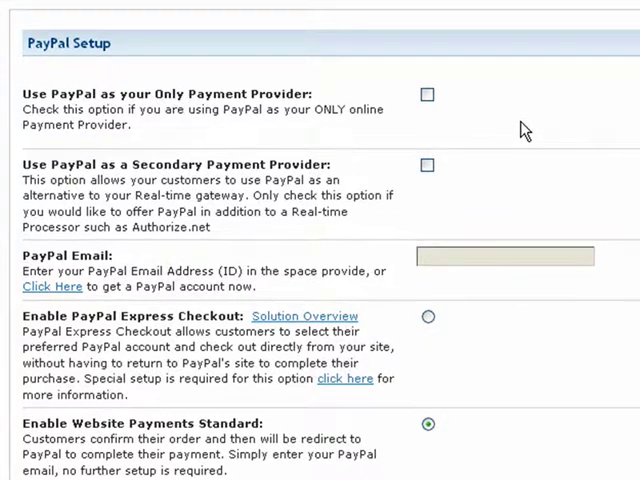
{"action": "left_click", "coordinate": [428, 94]}
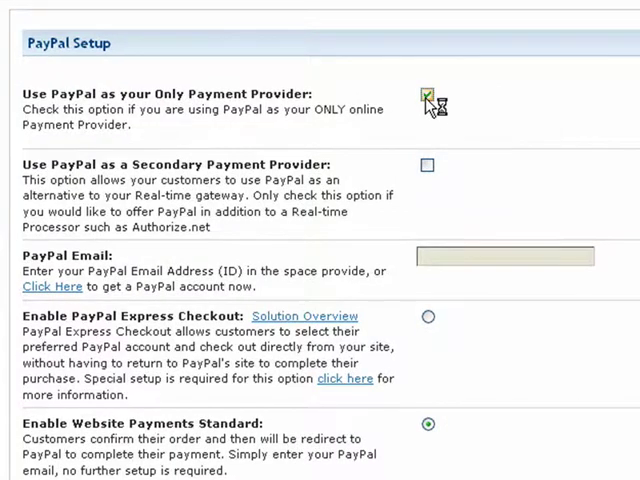
{"action": "left_click", "coordinate": [428, 94]}
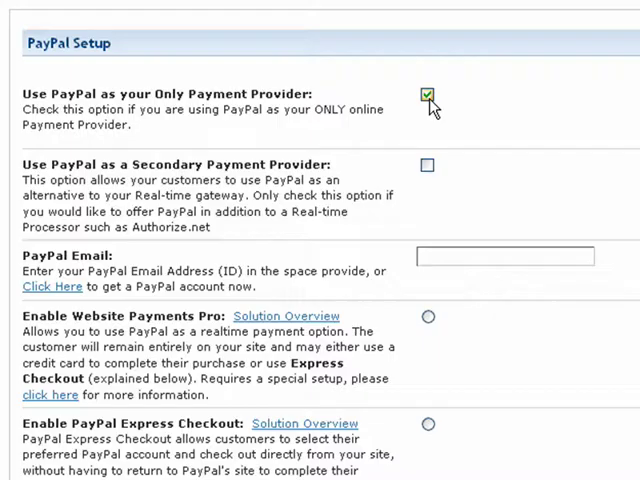
{"action": "left_click", "coordinate": [428, 96]}
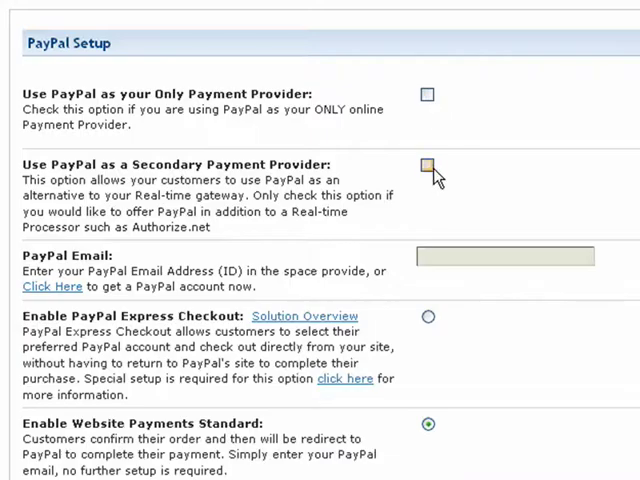
{"action": "left_click", "coordinate": [428, 164]}
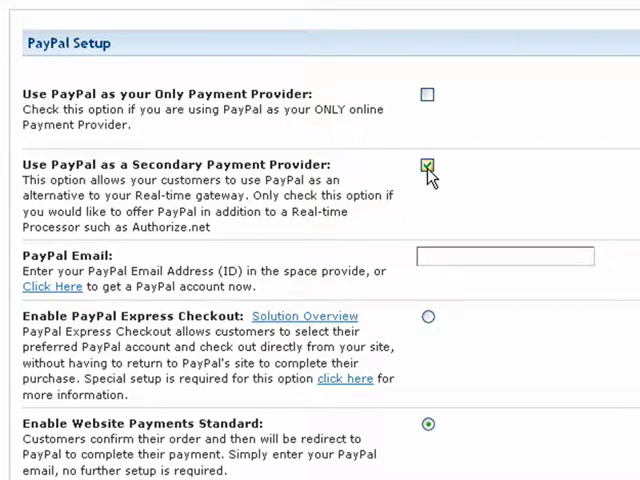
{"action": "left_click", "coordinate": [428, 166]}
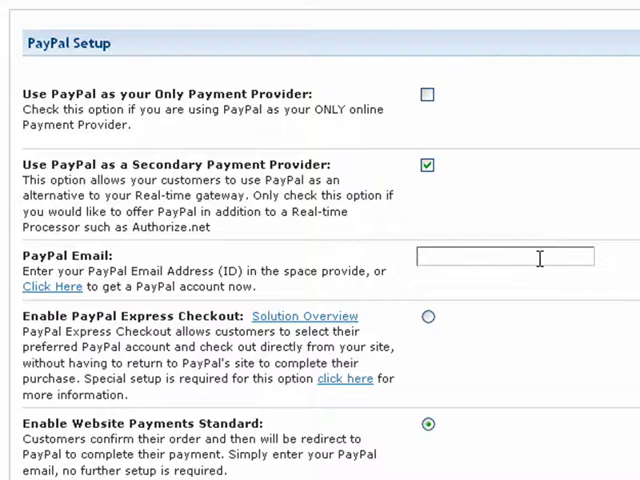
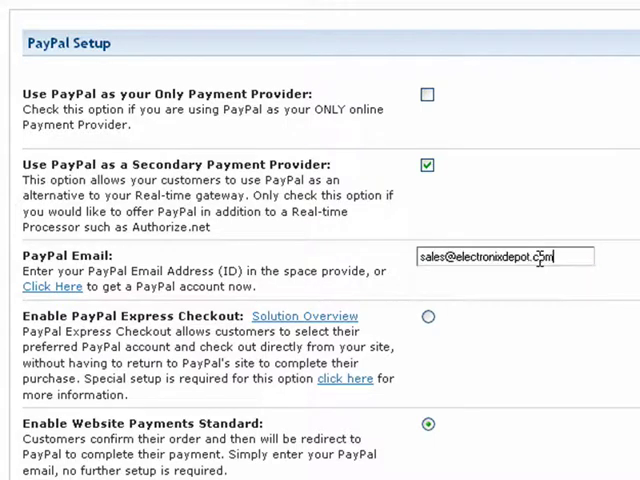
{"action": "scroll", "scroll_direction": "down", "scroll_amount": 3}
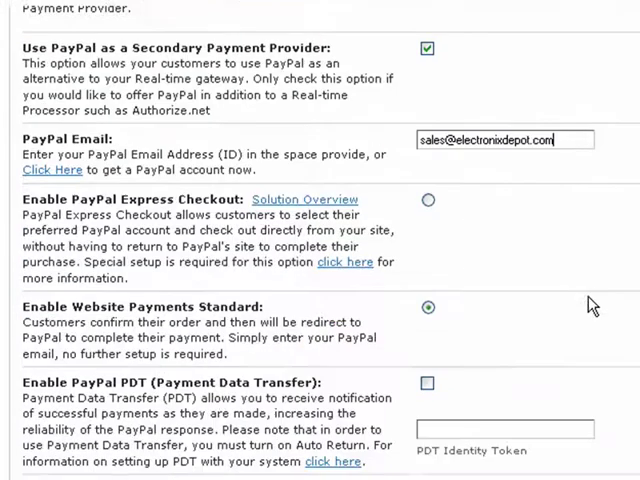
{"action": "scroll", "scroll_direction": "down", "scroll_amount": 3}
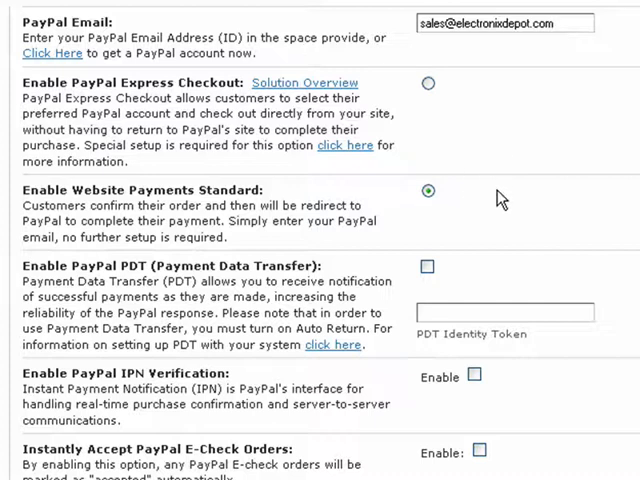
{"action": "mouse_move", "coordinate": [476, 224]}
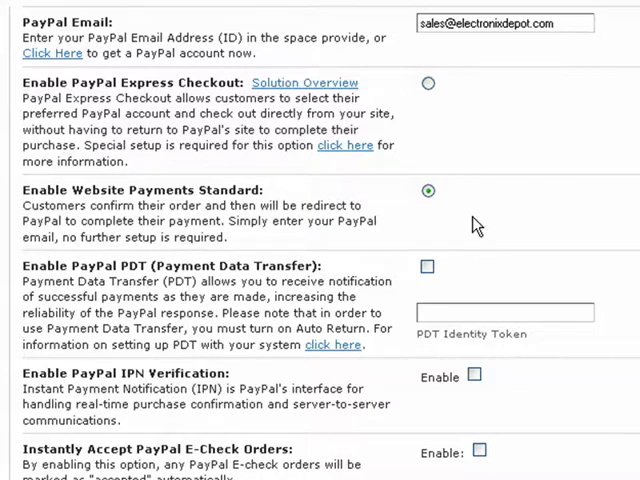
{"action": "left_click", "coordinate": [504, 24]}
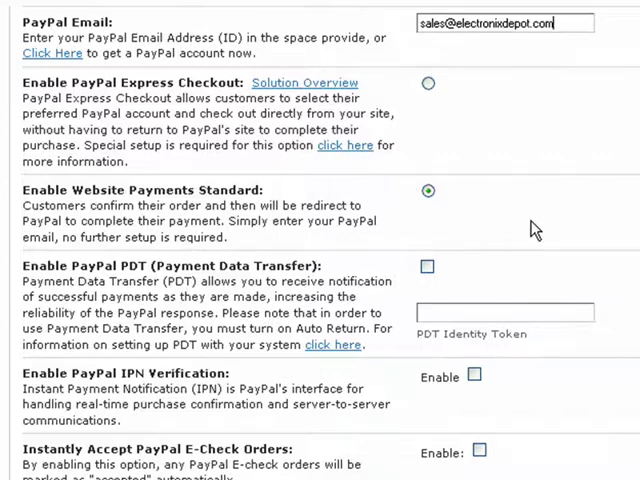
{"action": "scroll", "scroll_direction": "down", "scroll_amount": 3}
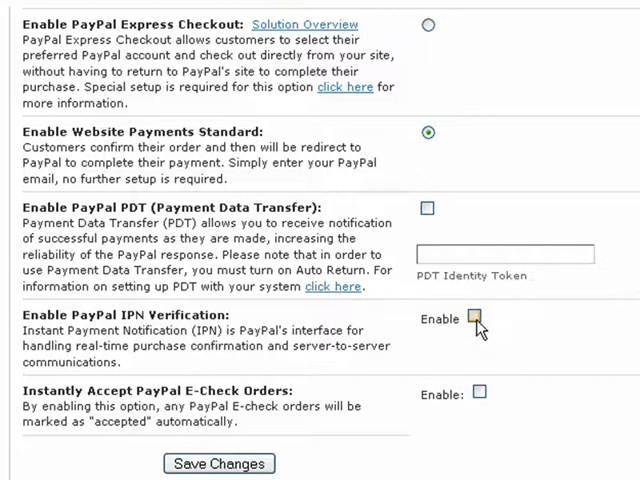
Toggle PayPal IPN verification and instant e-check acceptance on and back off, leaving both disabled.
{"action": "left_click", "coordinate": [476, 318]}
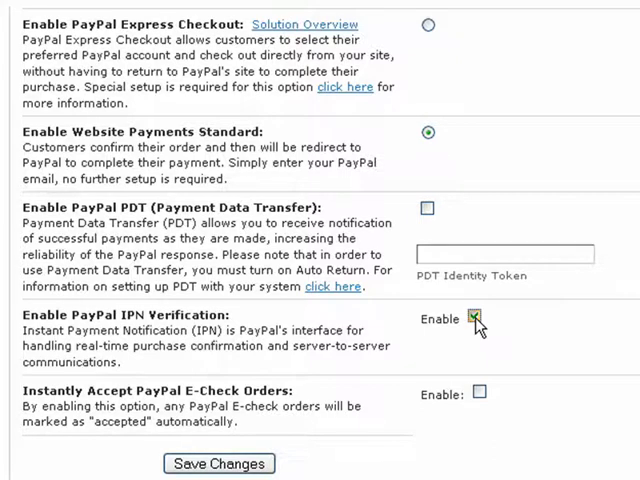
{"action": "left_click", "coordinate": [476, 316]}
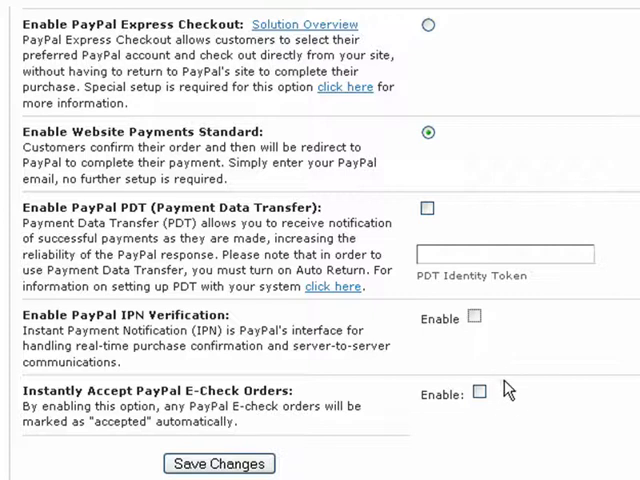
{"action": "left_click", "coordinate": [478, 392]}
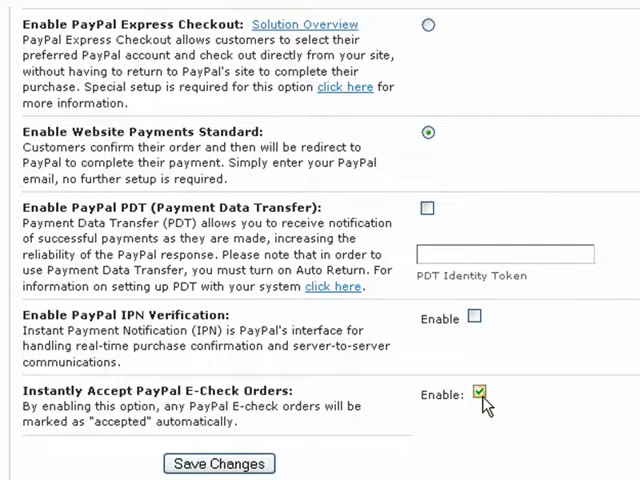
{"action": "left_click", "coordinate": [480, 392]}
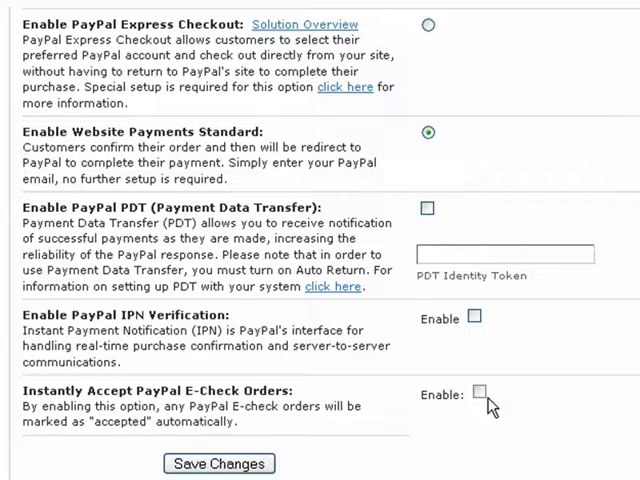
{"action": "mouse_move", "coordinate": [462, 424]}
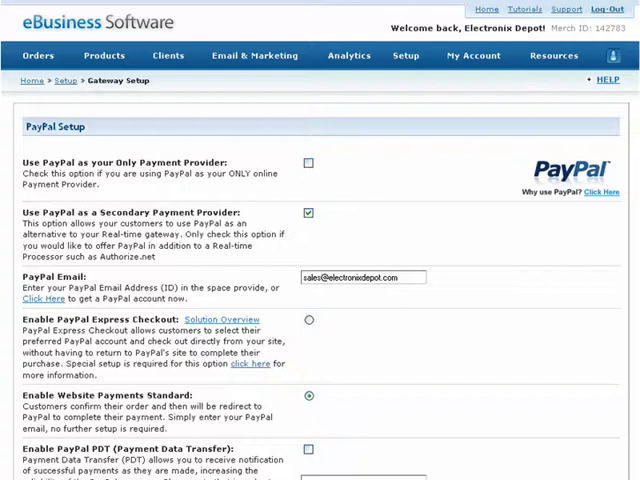
Move Visa, Mastercard and American Express into the Selected Cards list.
{"action": "scroll", "scroll_direction": "down", "scroll_amount": 3}
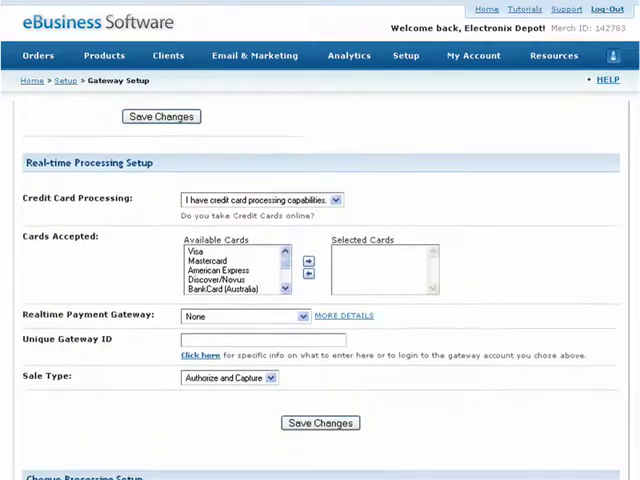
{"action": "scroll", "scroll_direction": "down", "scroll_amount": 3}
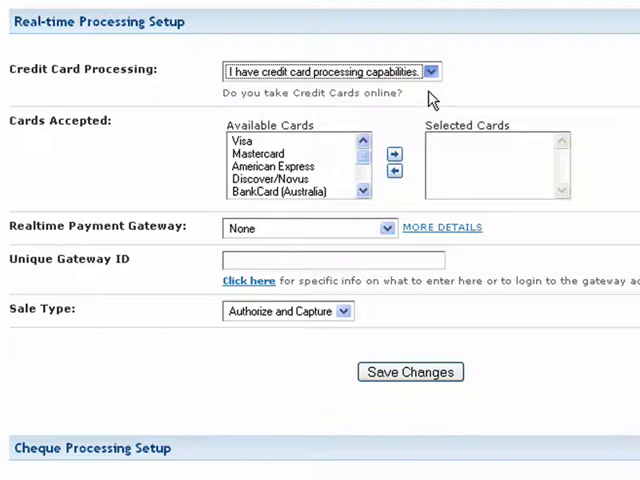
{"action": "mouse_move", "coordinate": [240, 158]}
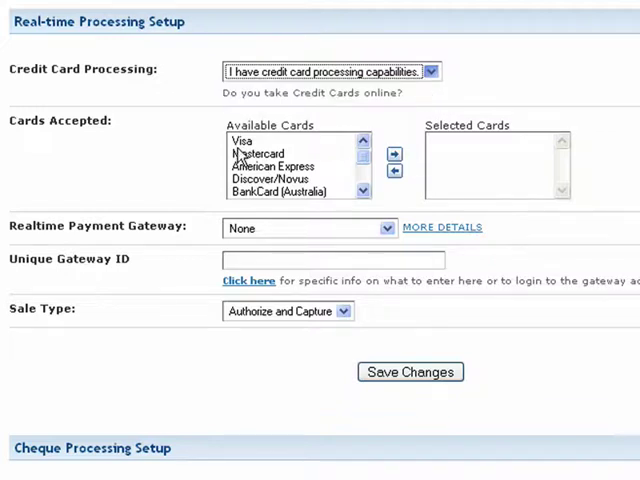
{"action": "left_click", "coordinate": [394, 156]}
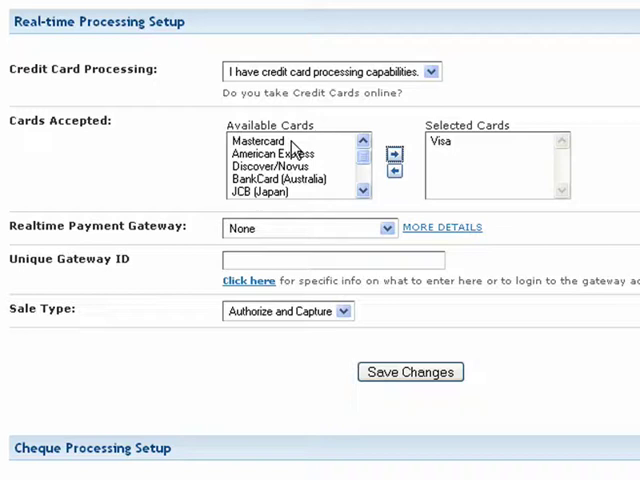
{"action": "left_click", "coordinate": [394, 154]}
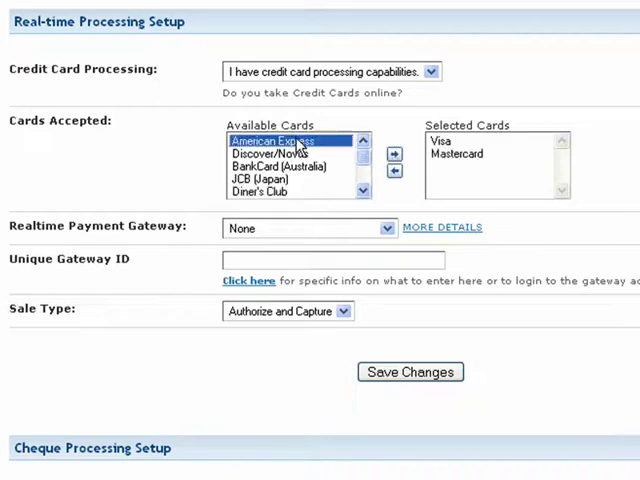
{"action": "left_click", "coordinate": [392, 154]}
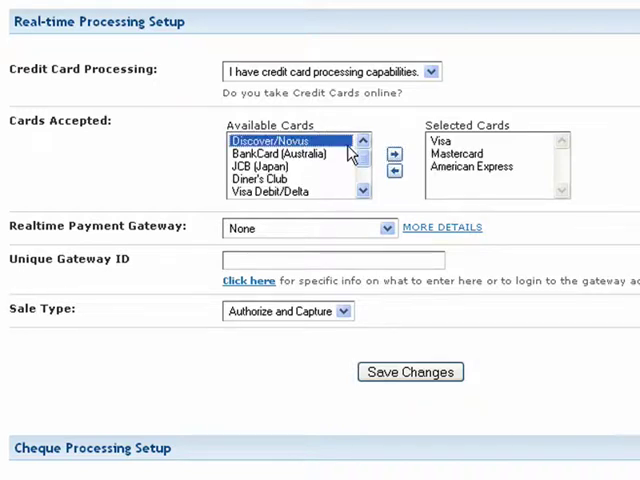
{"action": "left_click", "coordinate": [394, 156]}
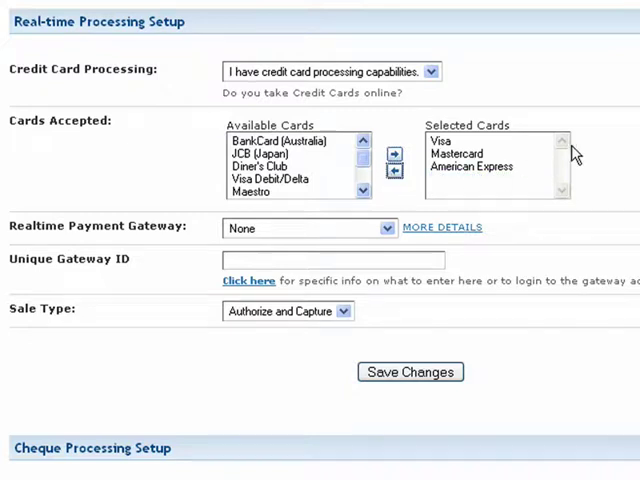
{"action": "mouse_move", "coordinate": [462, 278]}
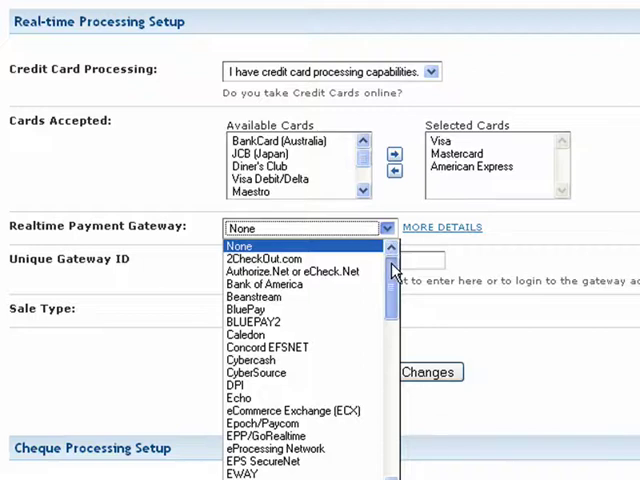
{"action": "scroll", "scroll_direction": "down", "scroll_amount": 3}
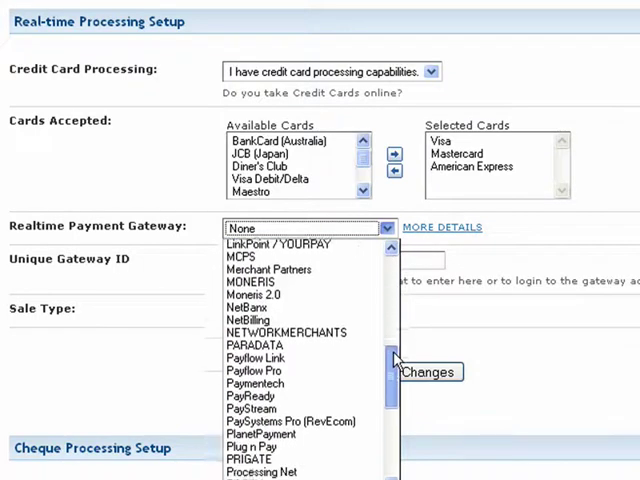
{"action": "scroll", "scroll_direction": "down", "scroll_amount": 3}
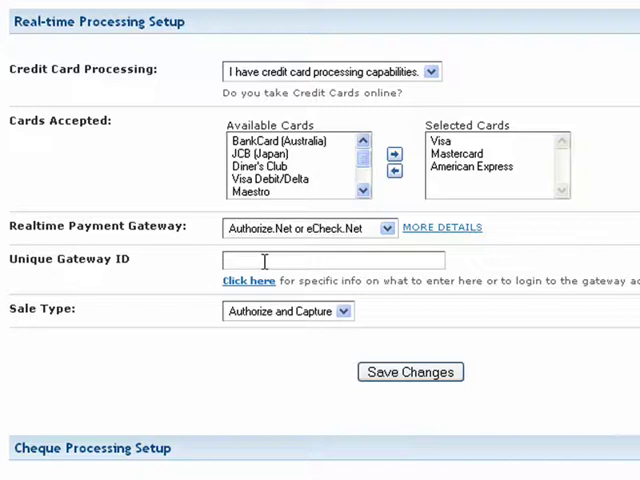
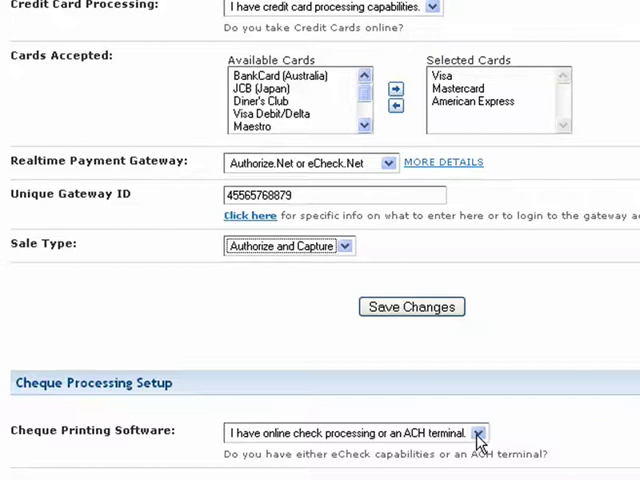
{"action": "left_click", "coordinate": [478, 432]}
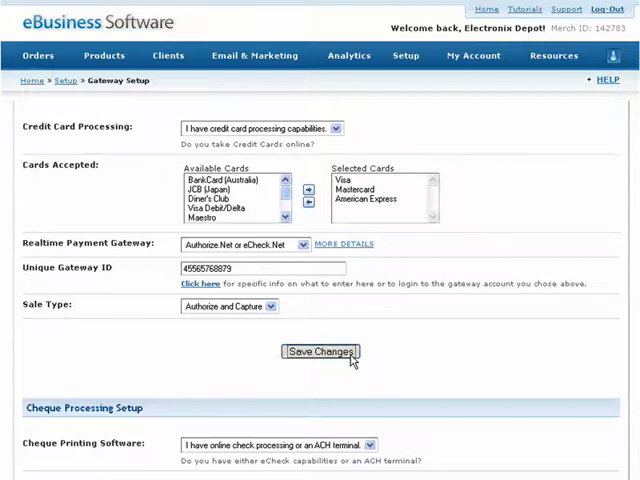
{"action": "left_click", "coordinate": [320, 352]}
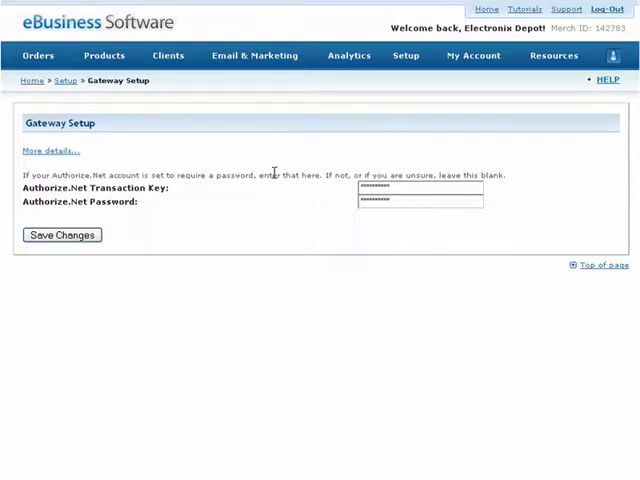
{"action": "mouse_move", "coordinate": [284, 214]}
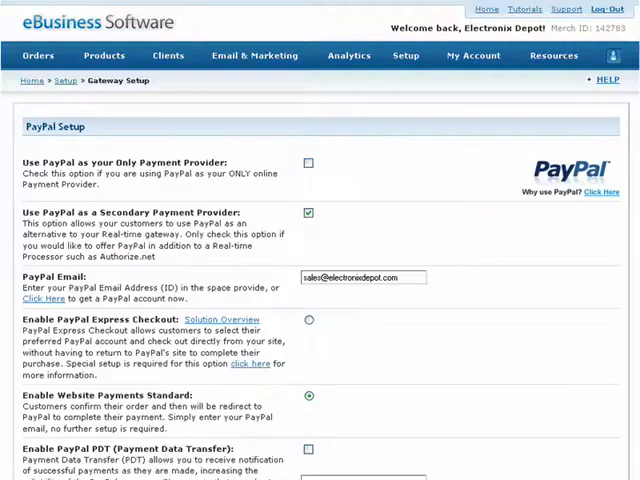
Show the Manage Products list of 74 products, scrolled to its last entries.
{"action": "left_click", "coordinate": [104, 56]}
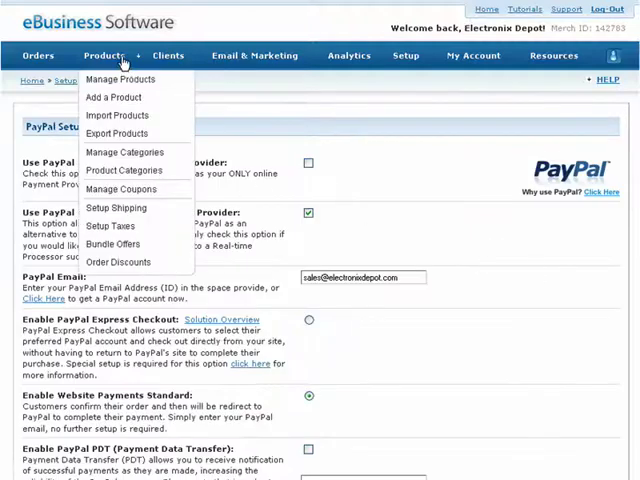
{"action": "left_click", "coordinate": [120, 80]}
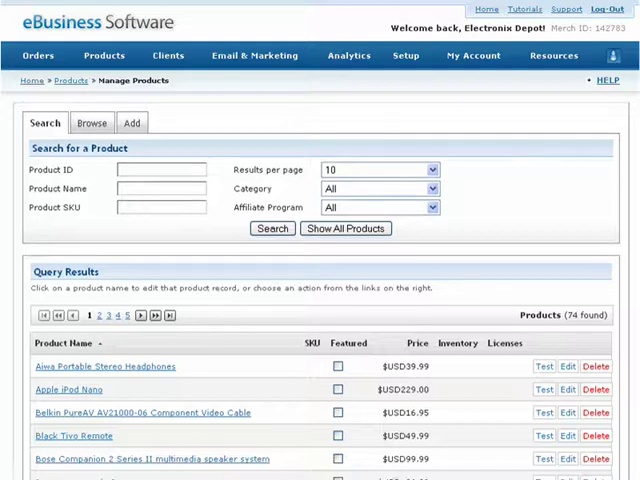
{"action": "scroll", "scroll_direction": "down", "scroll_amount": 3}
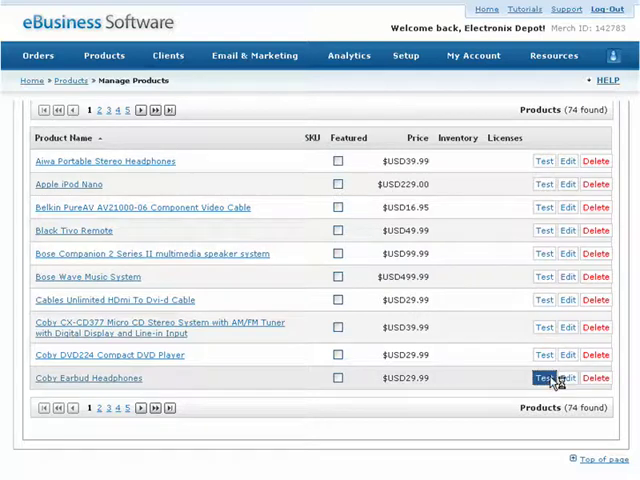
Test-buy Coby Earbud Headphones and proceed to checkout's Payment Information section.
{"action": "left_click", "coordinate": [544, 378]}
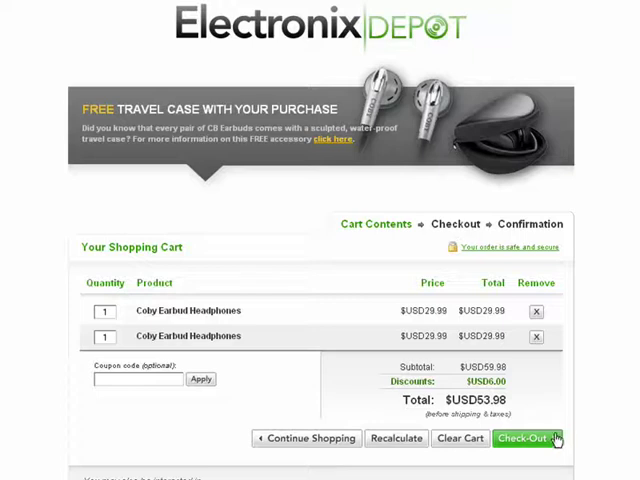
{"action": "left_click", "coordinate": [524, 438]}
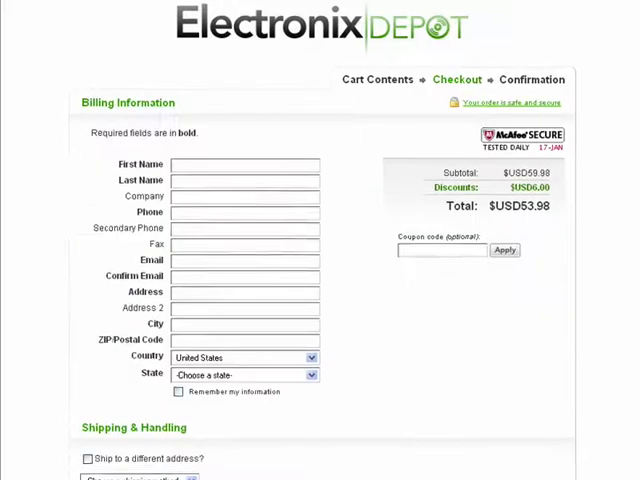
{"action": "scroll", "scroll_direction": "down", "scroll_amount": 3}
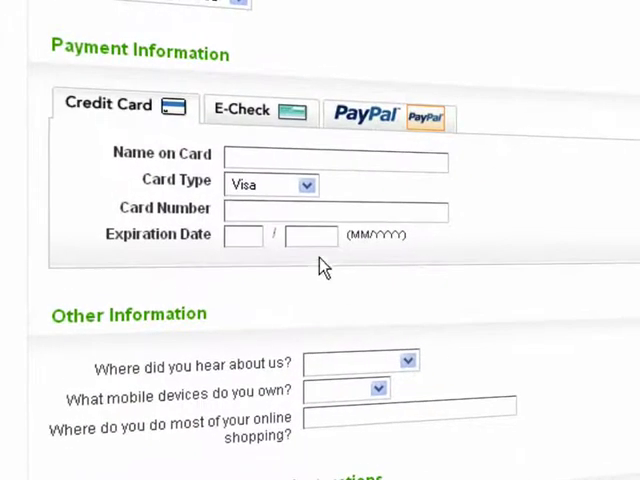